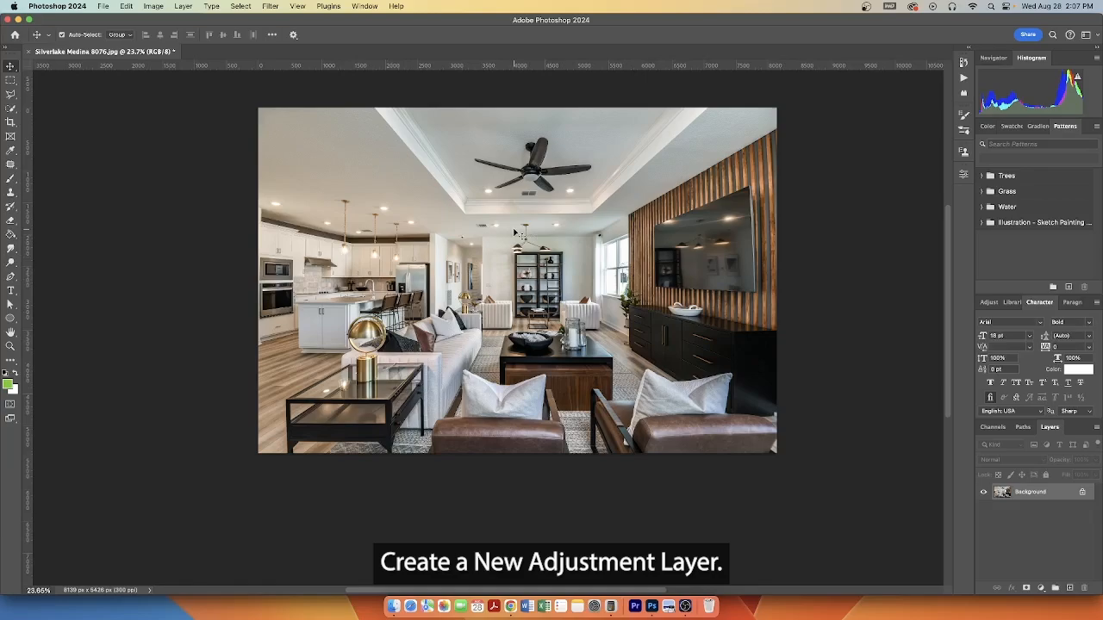
# Start a new Curves adjustment layer from the Layer menu, bringing up its naming dialog.
pyautogui.click(183, 7)
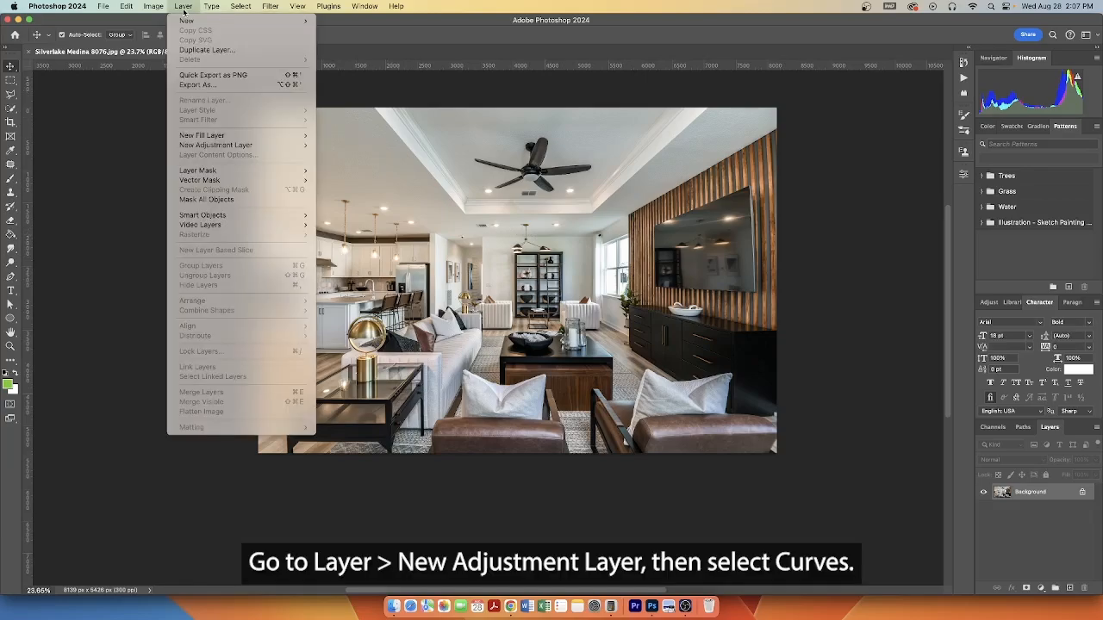
pyautogui.moveTo(216, 145)
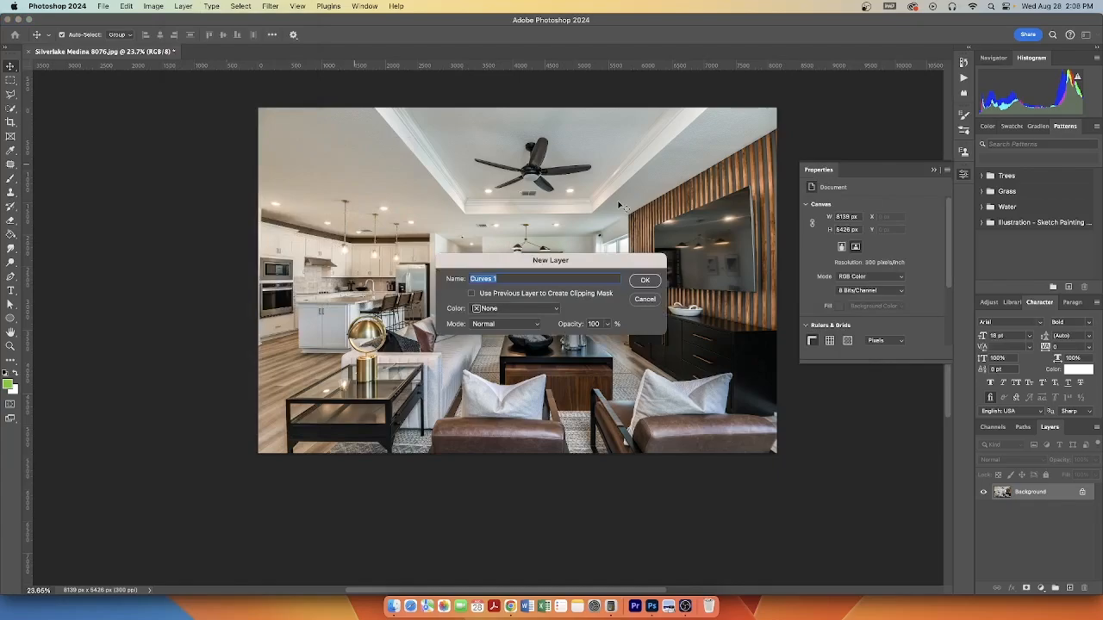
# Create Curves 1 and use the on-image targeted tool to add a curve point from the photo.
pyautogui.click(645, 279)
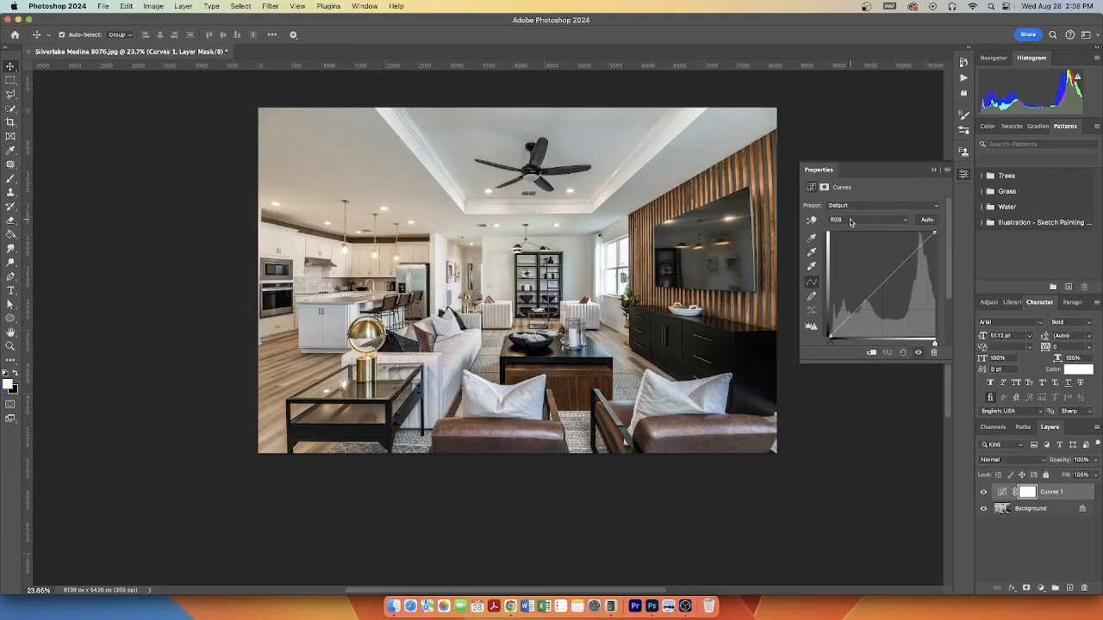
pyautogui.click(865, 220)
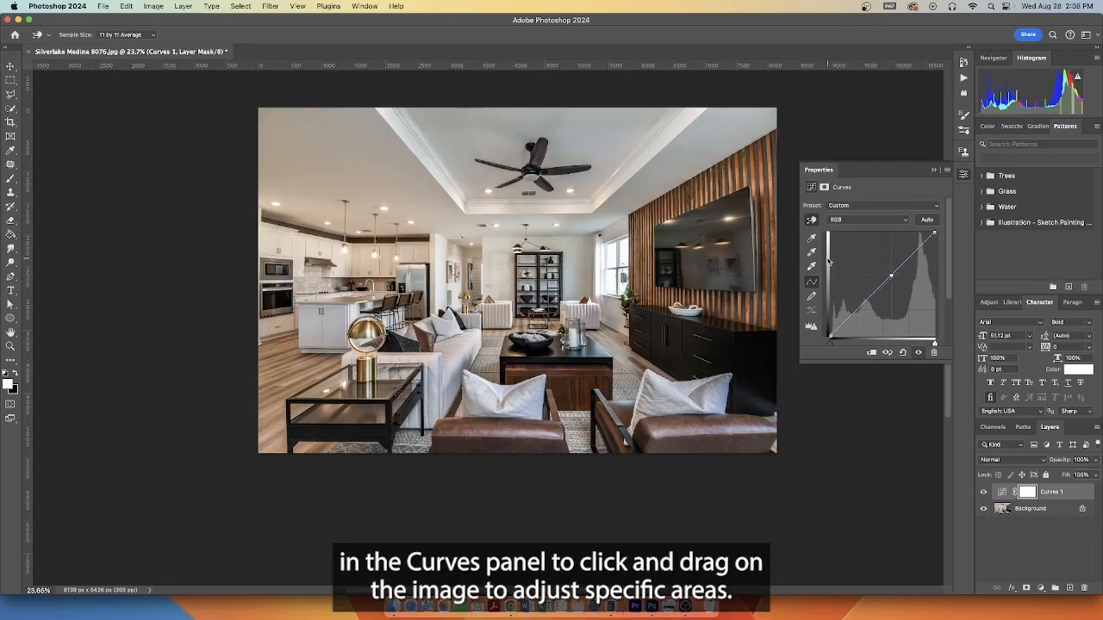
pyautogui.click(865, 219)
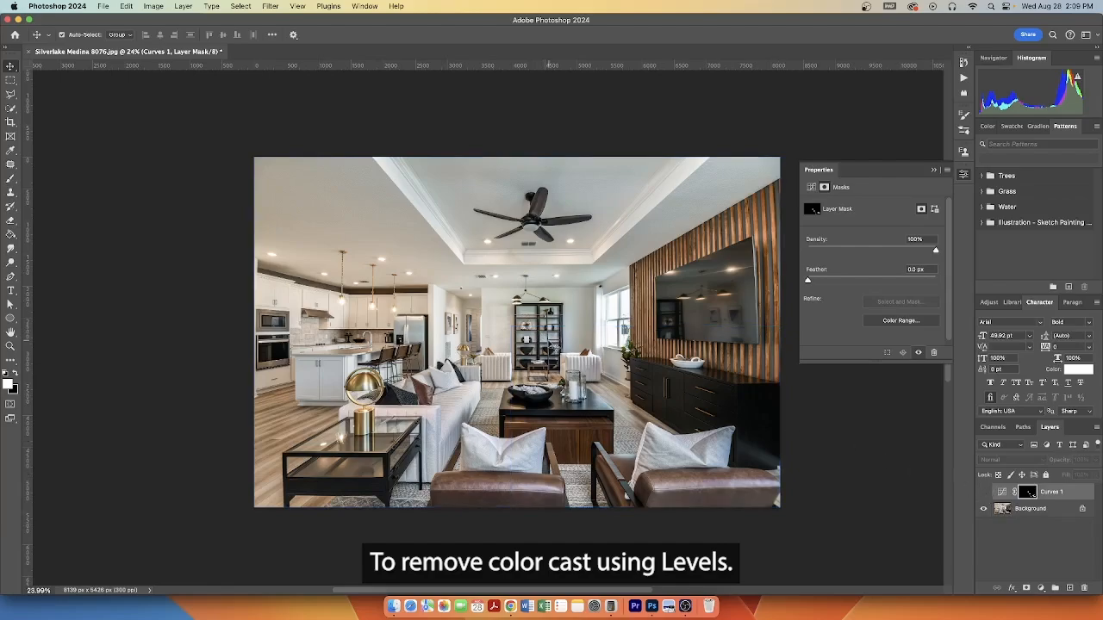
# Create a Levels 1 adjustment layer above Curves 1 with its white mask.
pyautogui.click(183, 5)
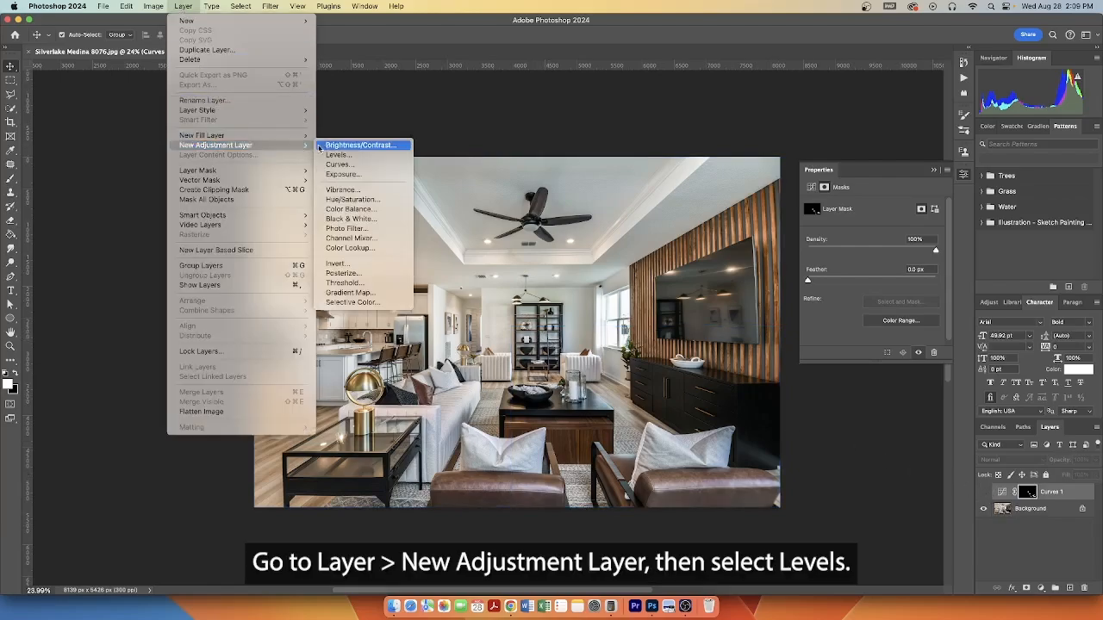
pyautogui.click(338, 155)
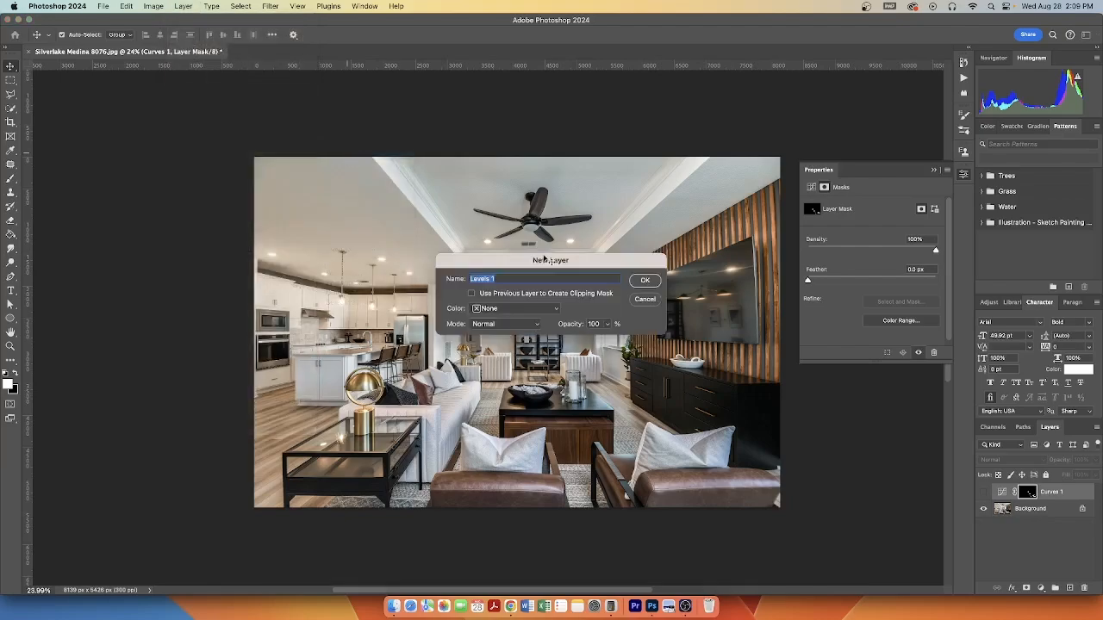
pyautogui.click(644, 279)
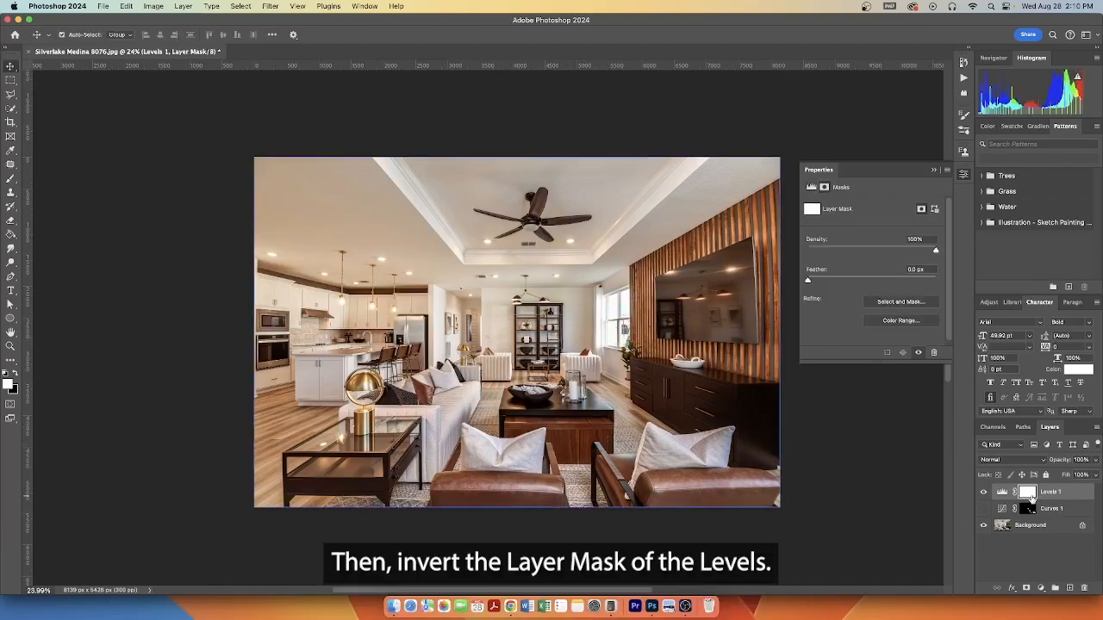
# Invert the Levels 1 layer mask to black with Cmd+I, hiding its adjustment.
pyautogui.press('cmd+i')
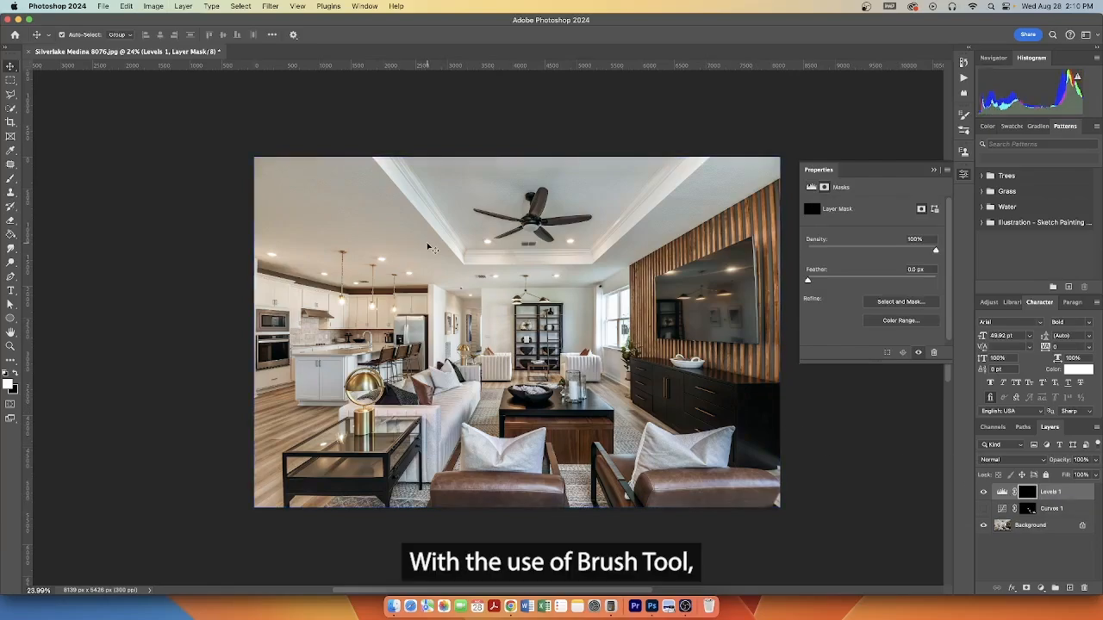